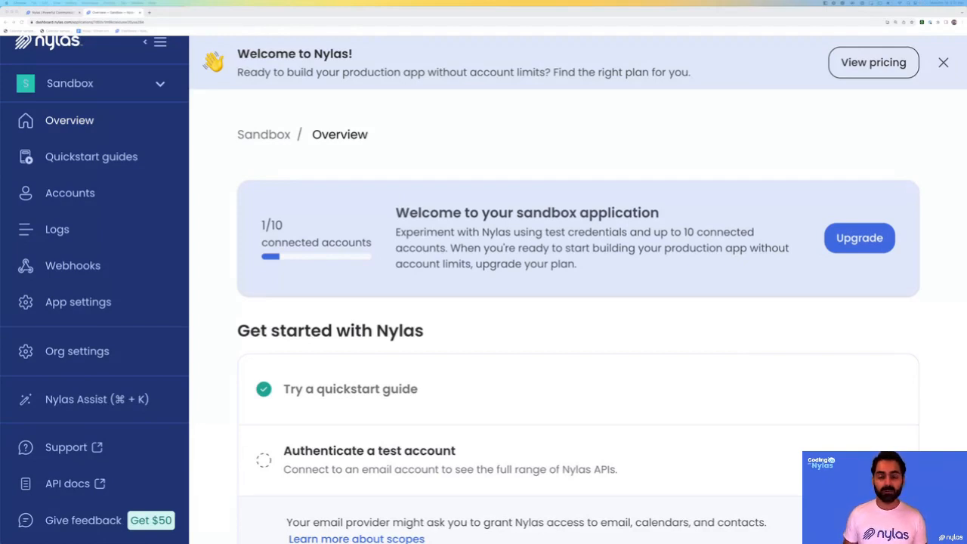
pyautogui.moveTo(303, 139)
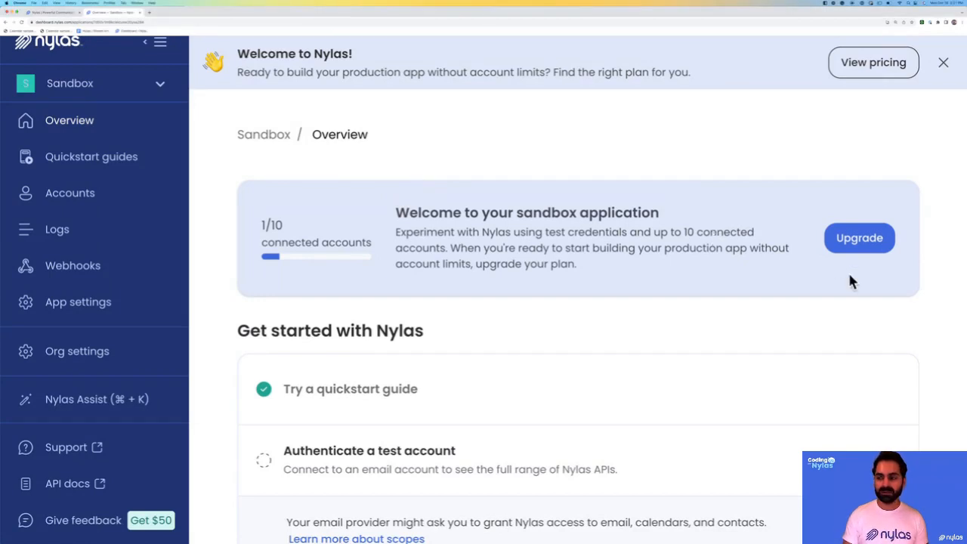
pyautogui.moveTo(875, 249)
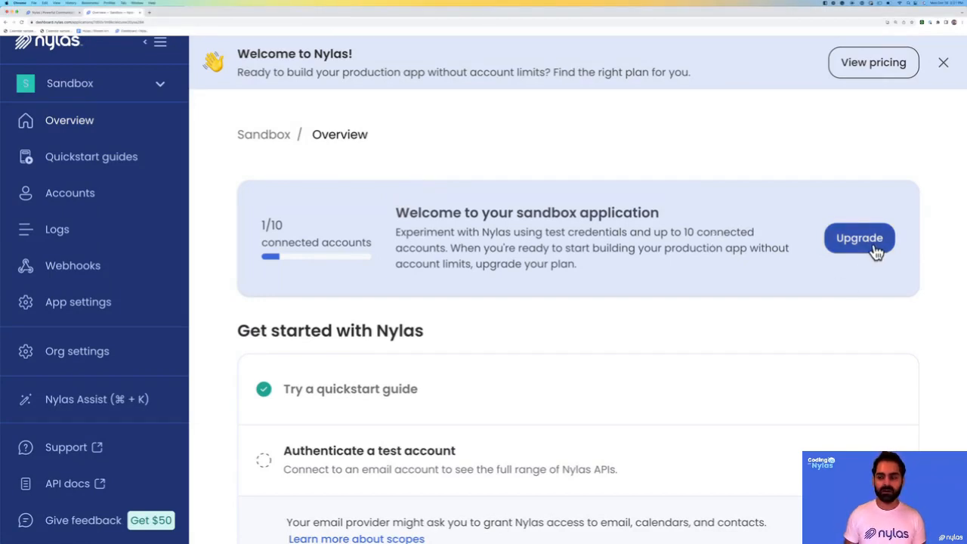
pyautogui.moveTo(882, 254)
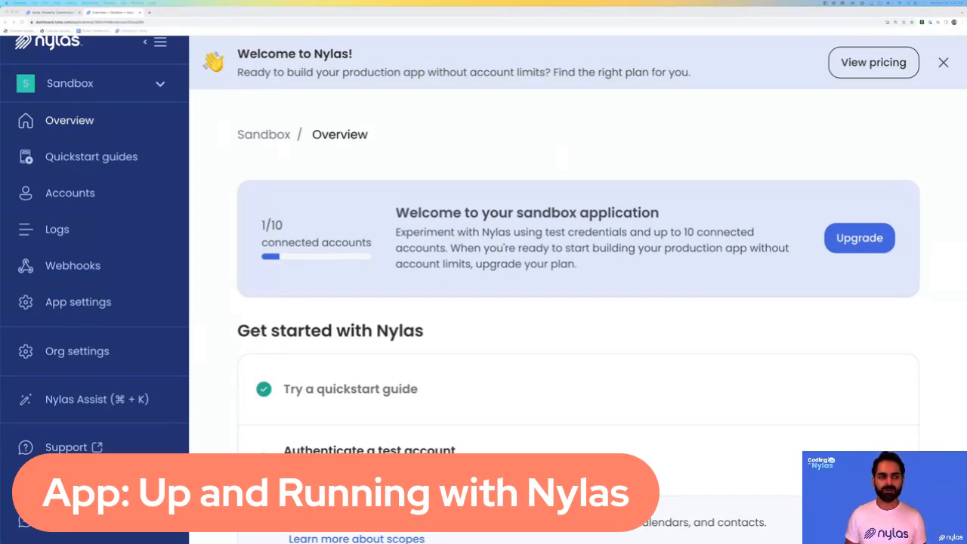
pyautogui.moveTo(114, 156)
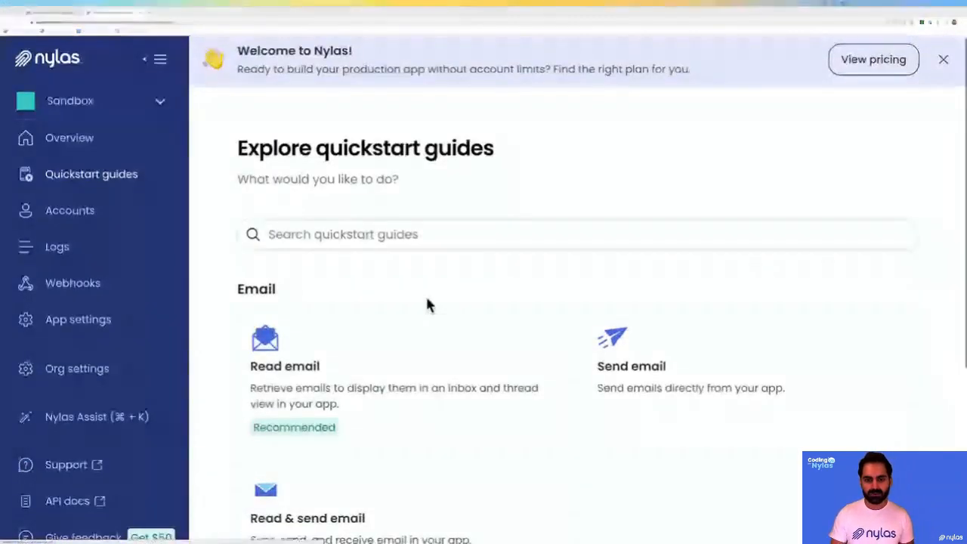
# Step: Choose the Read & send email quickstart card from the guides list
pyautogui.scroll(-3)
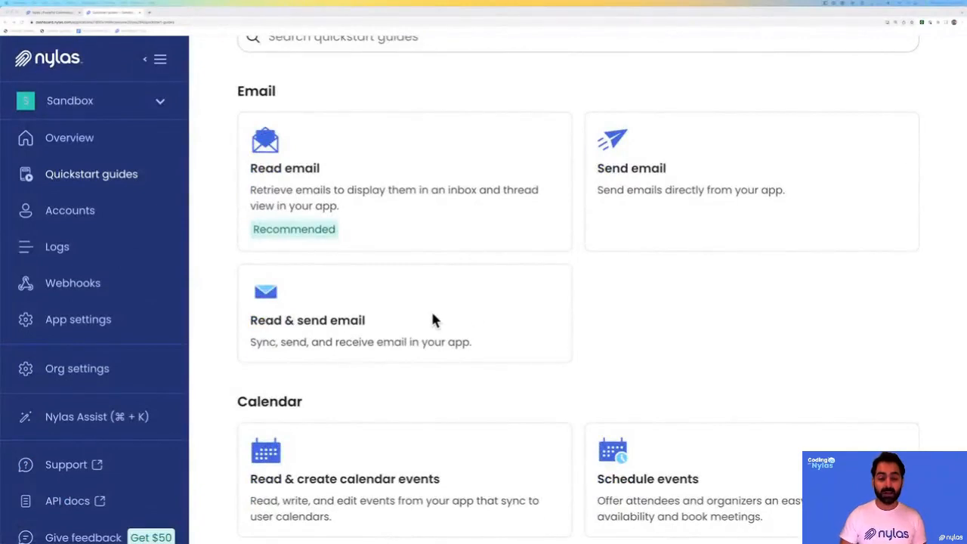
pyautogui.moveTo(324, 330)
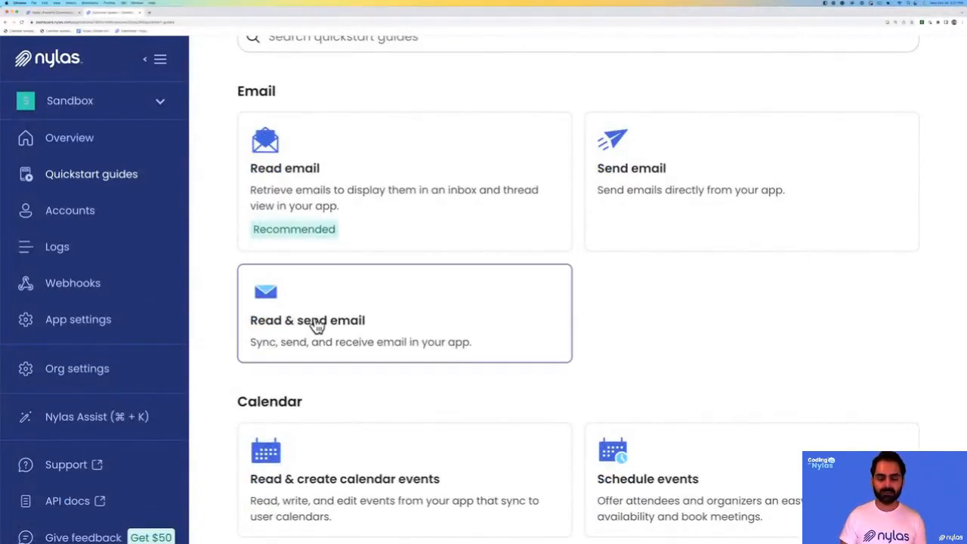
pyautogui.click(318, 327)
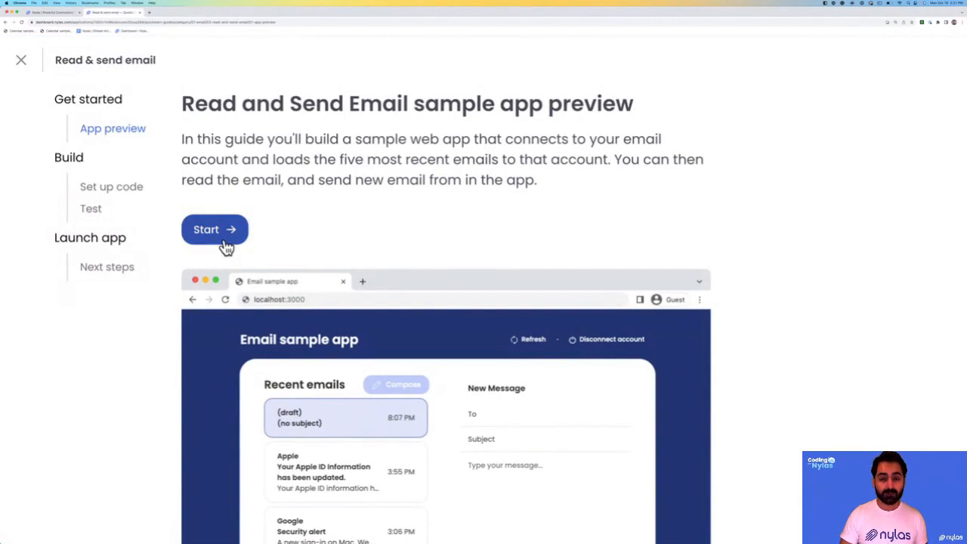
# Step: Start the guide and expand the back-end framework choices on the Set up code step
pyautogui.click(214, 230)
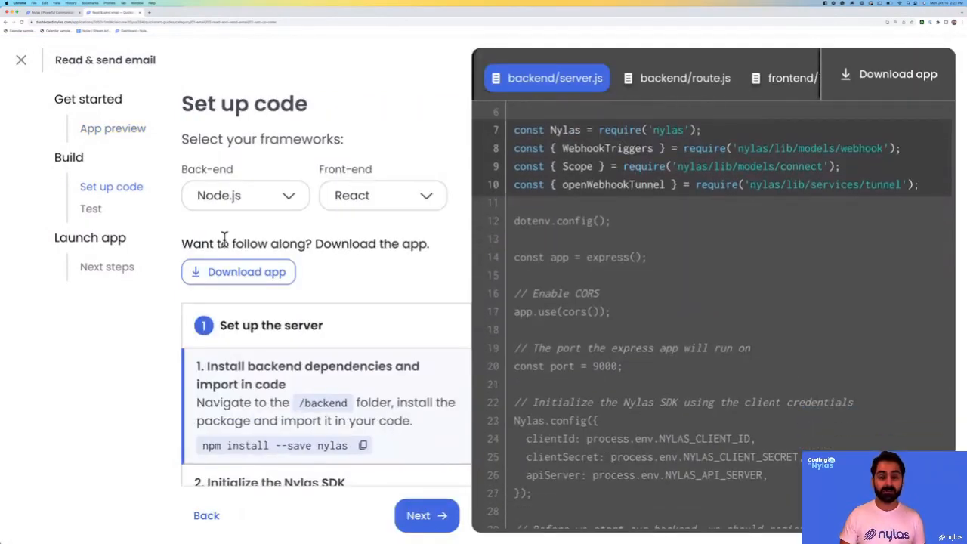
pyautogui.moveTo(188, 190)
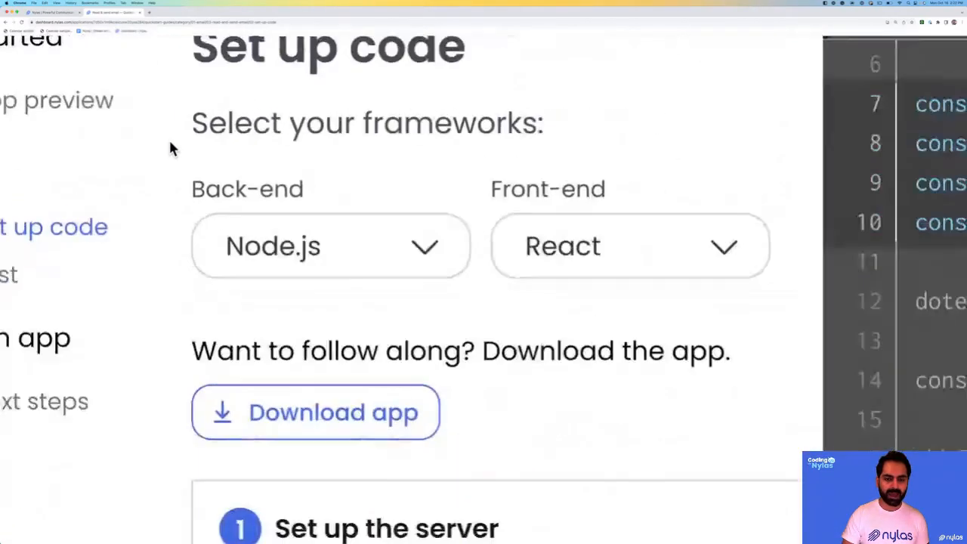
pyautogui.scroll(-3)
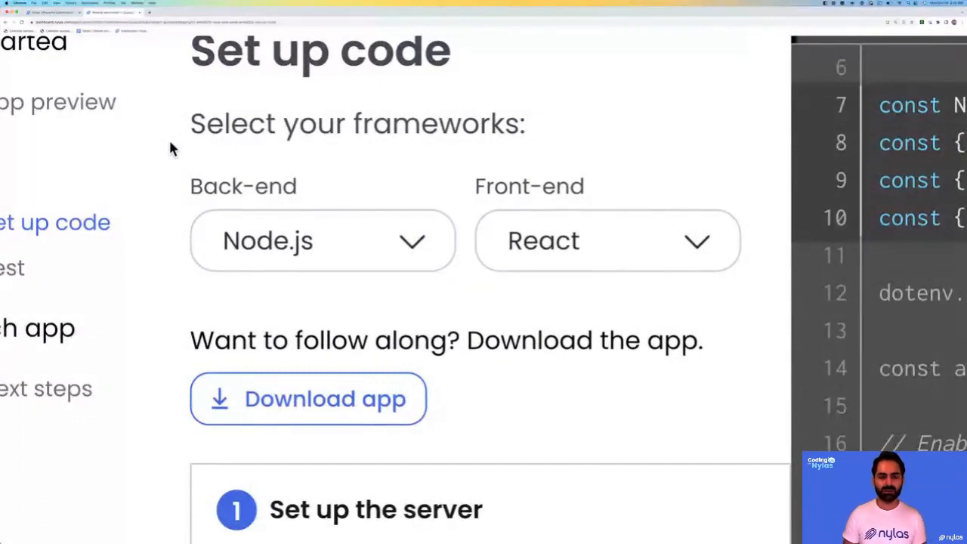
pyautogui.click(321, 241)
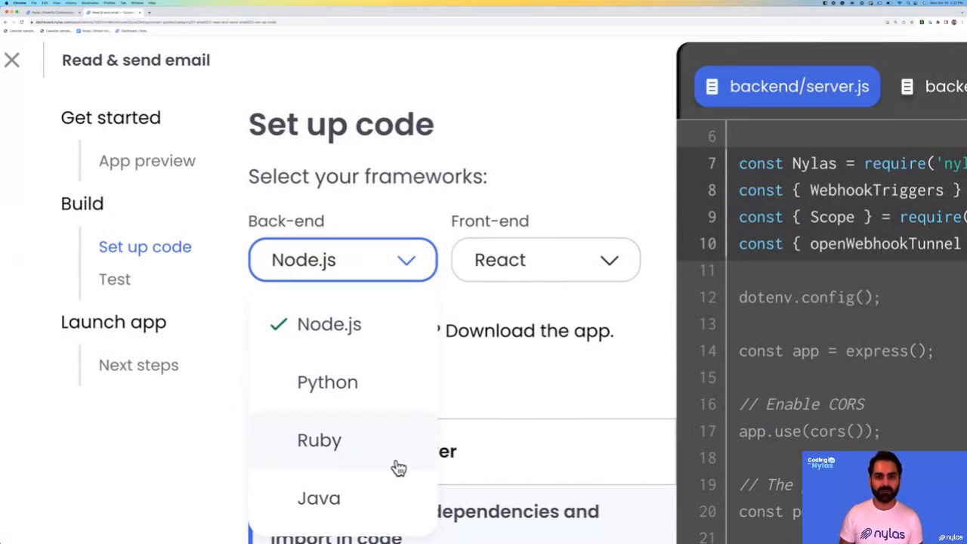
pyautogui.moveTo(387, 260)
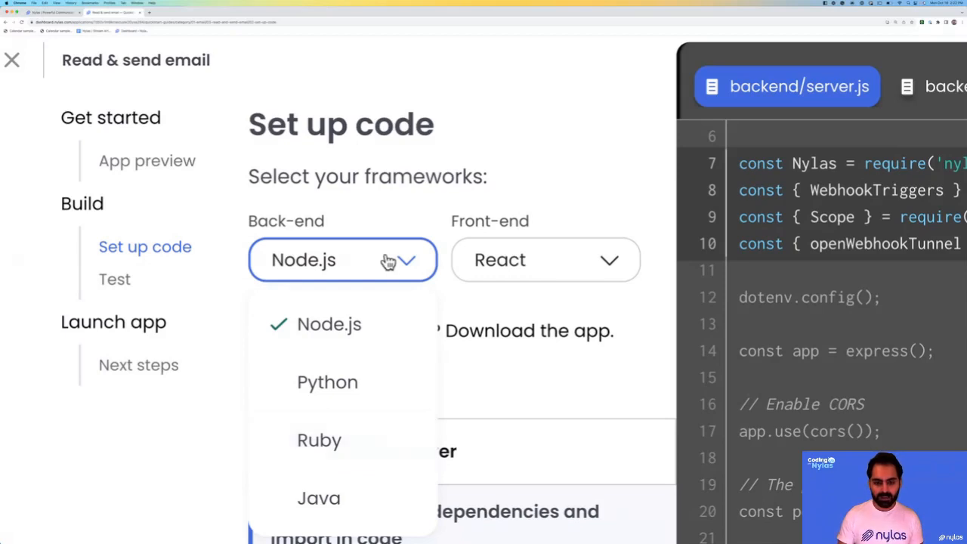
pyautogui.moveTo(413, 328)
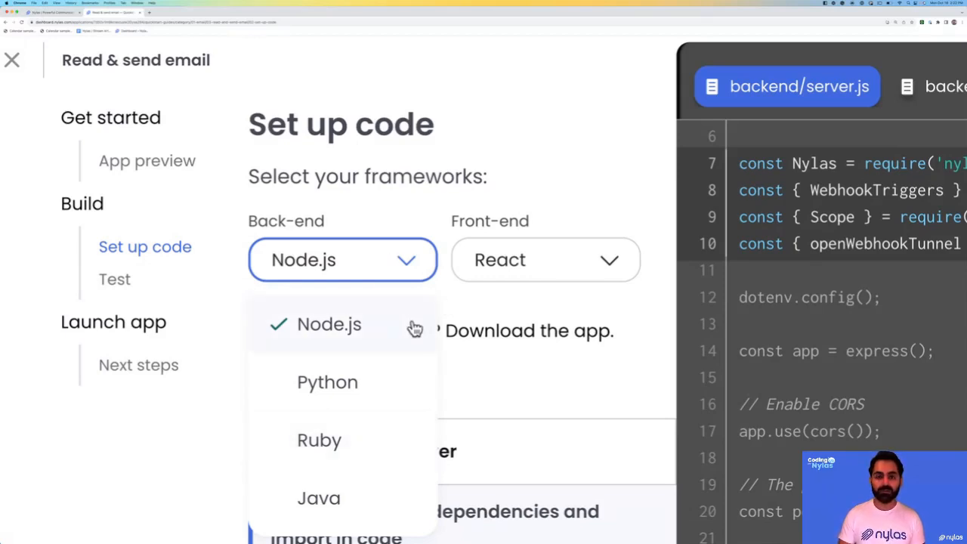
pyautogui.moveTo(478, 319)
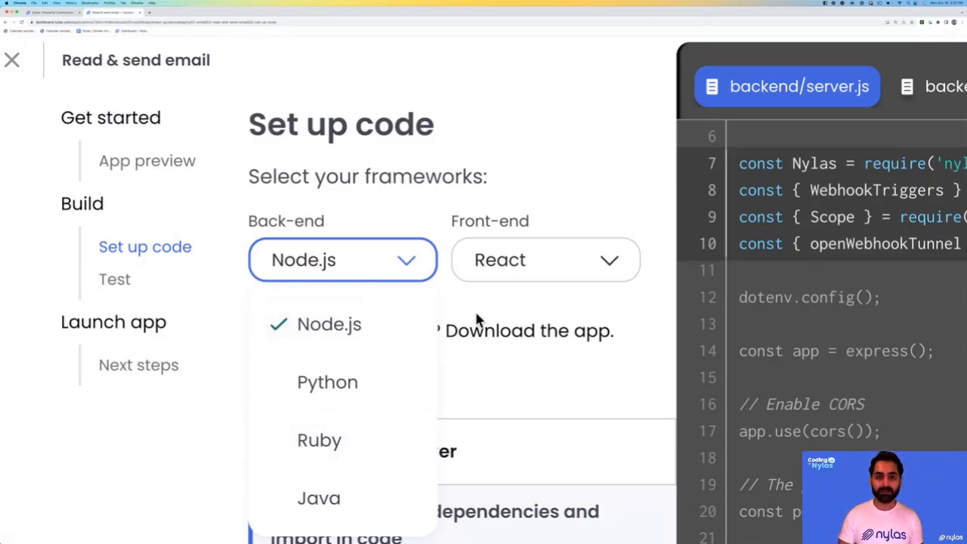
pyautogui.click(327, 324)
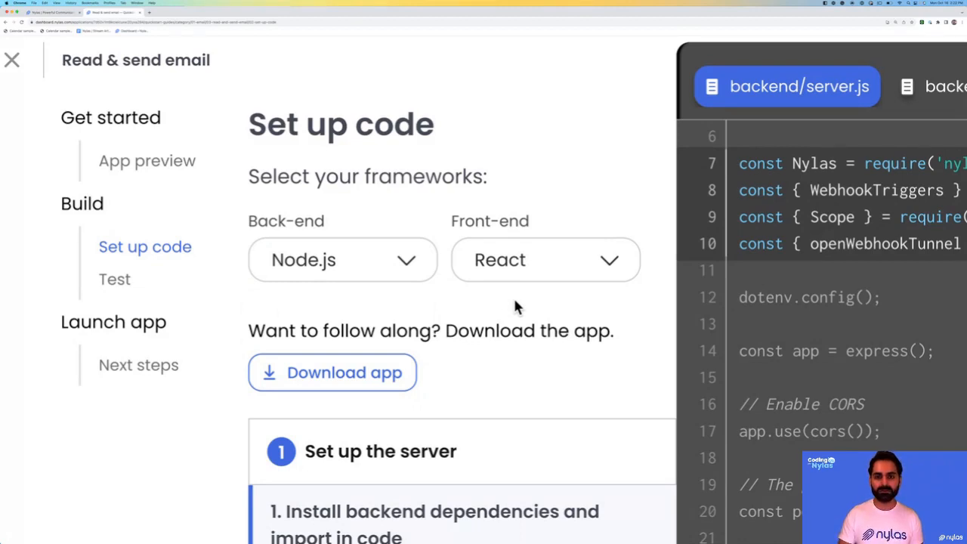
# Step: Switch to the sample app running on localhost:3000 in the browser
pyautogui.click(344, 372)
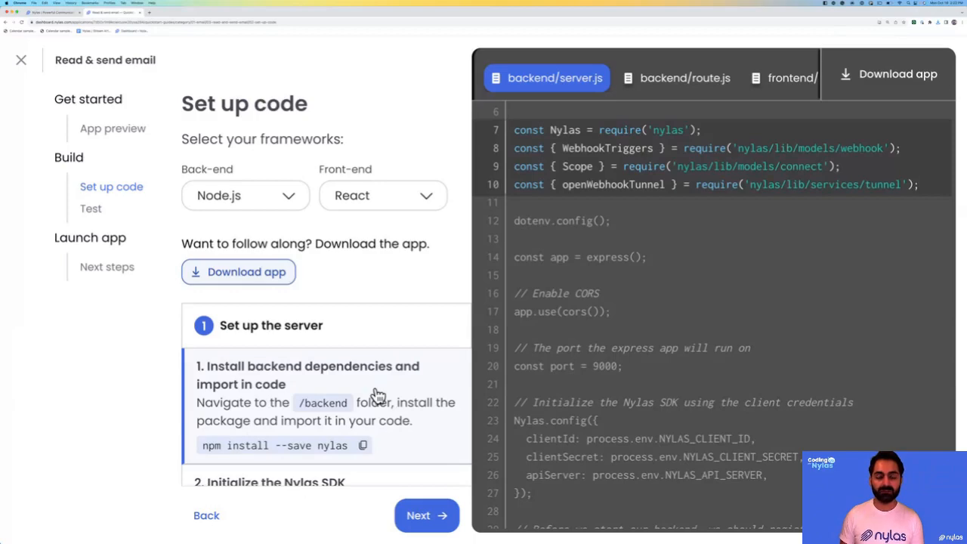
pyautogui.moveTo(412, 243)
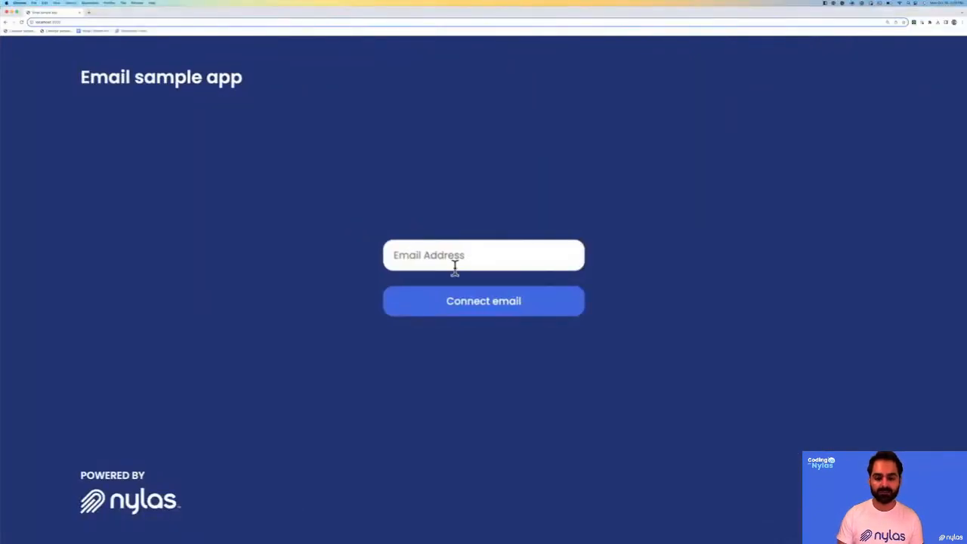
# Step: Connect the Gmail account by entering its address and listing its recent emails
pyautogui.write('devrelram@')
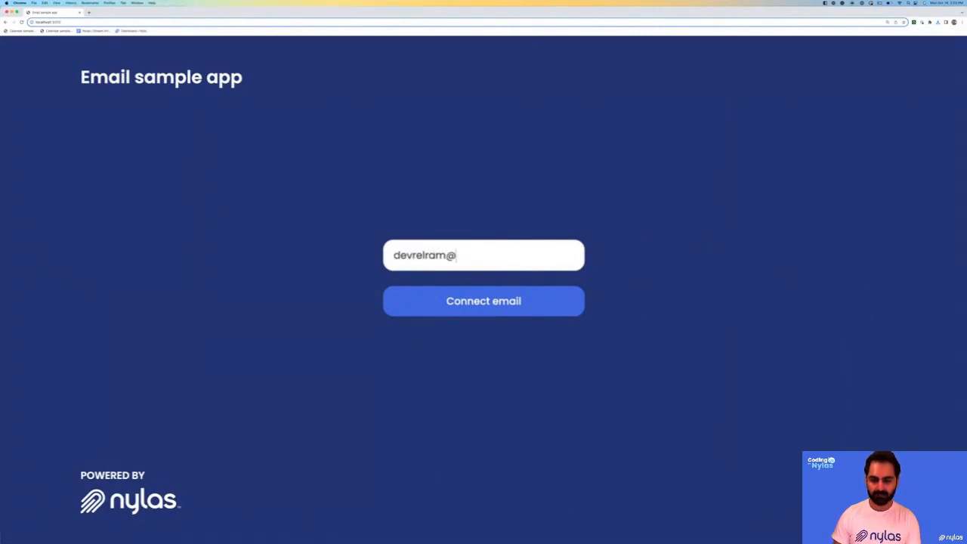
pyautogui.click(484, 301)
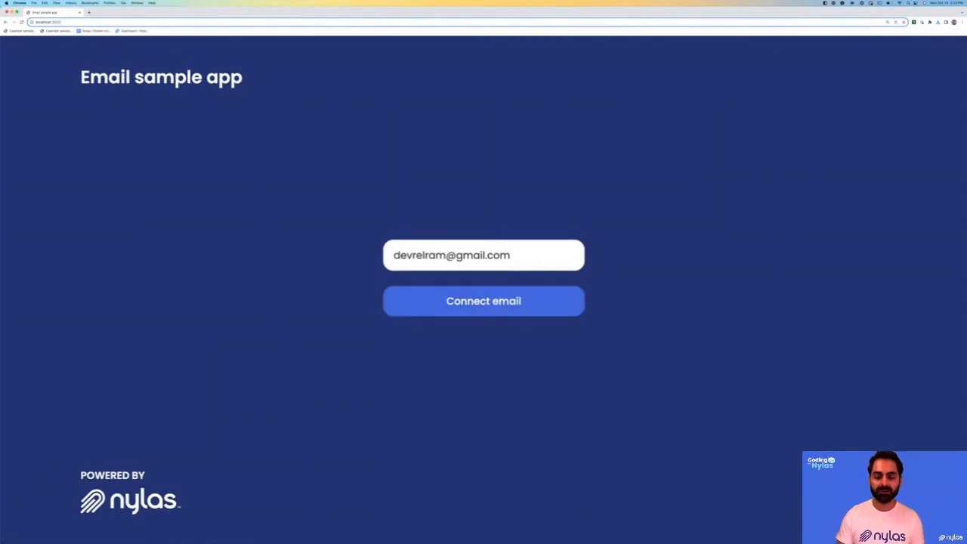
pyautogui.click(483, 301)
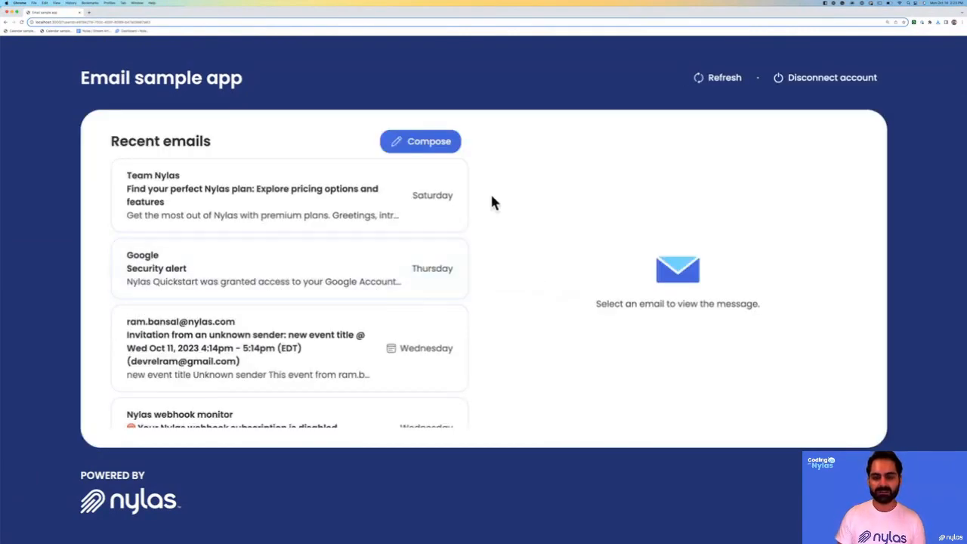
pyautogui.moveTo(487, 205)
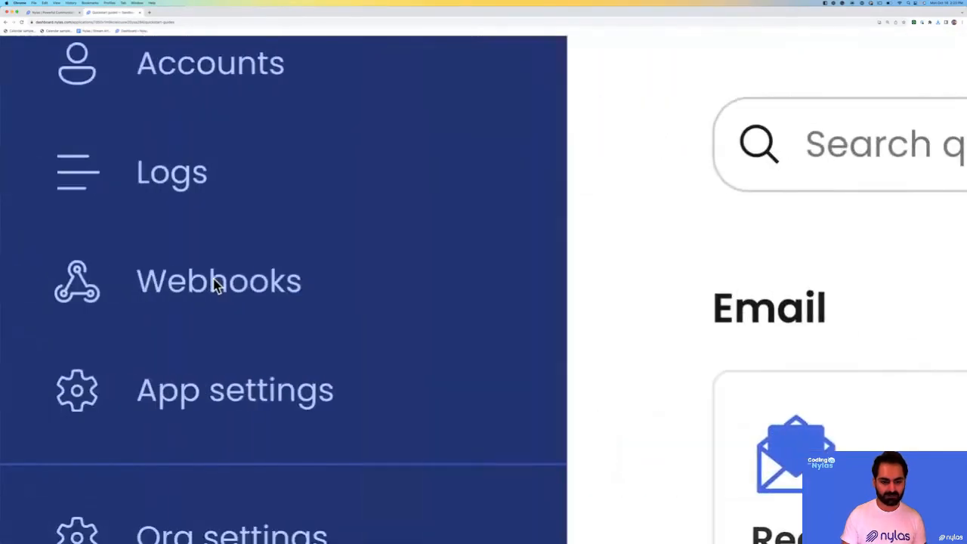
pyautogui.scroll(-3)
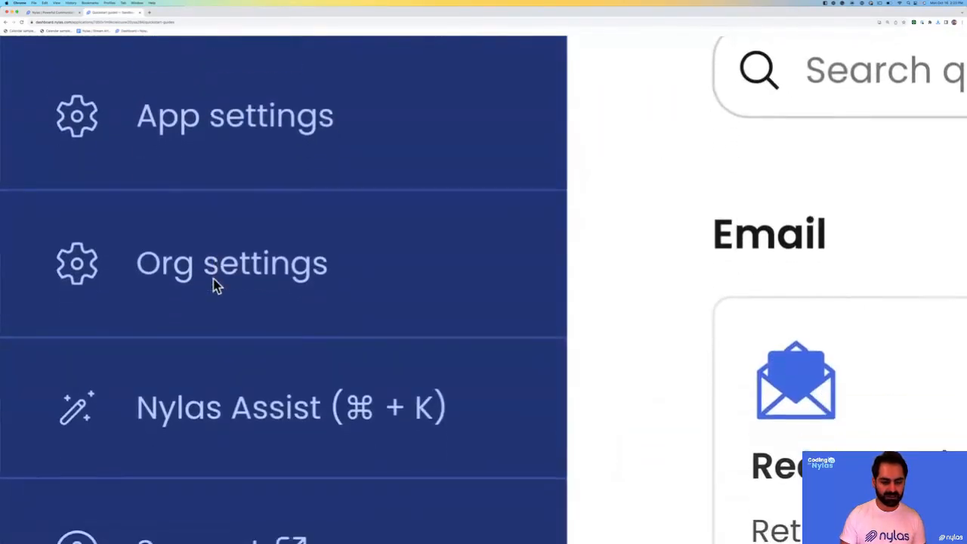
pyautogui.scroll(-3)
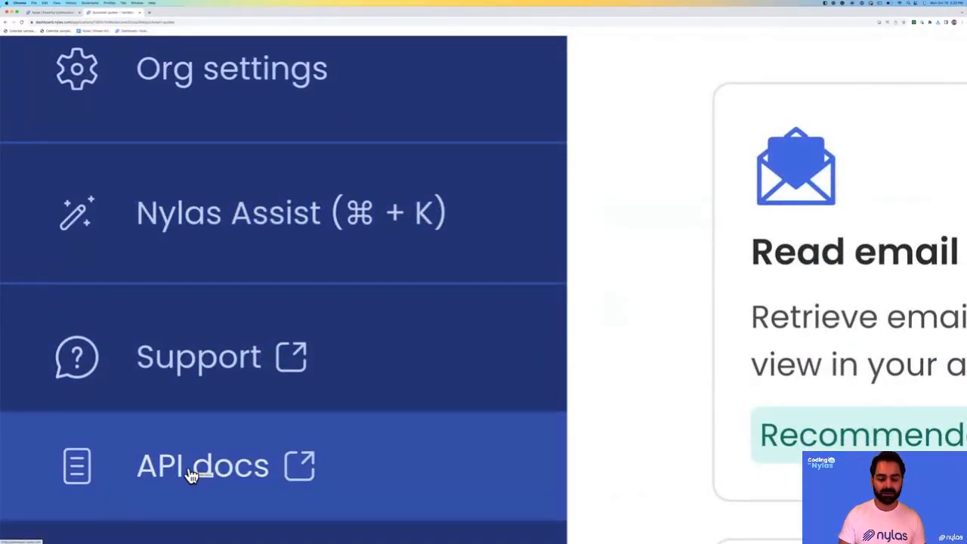
pyautogui.moveTo(248, 258)
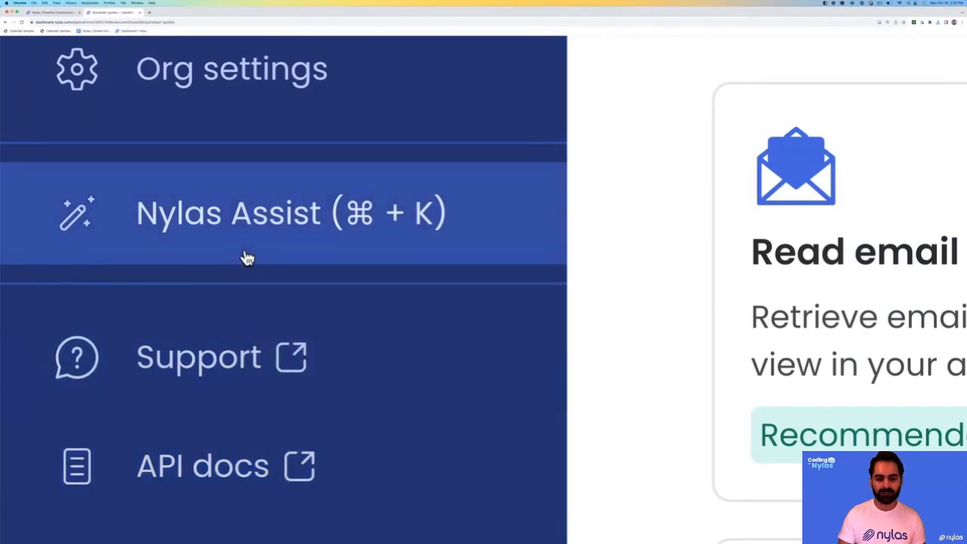